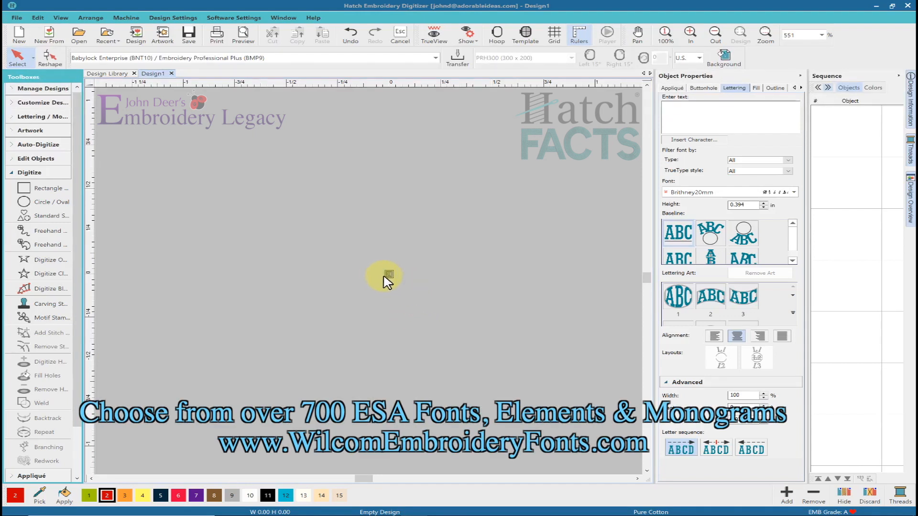
{"action": "mouse_move", "coordinate": [391, 280]}
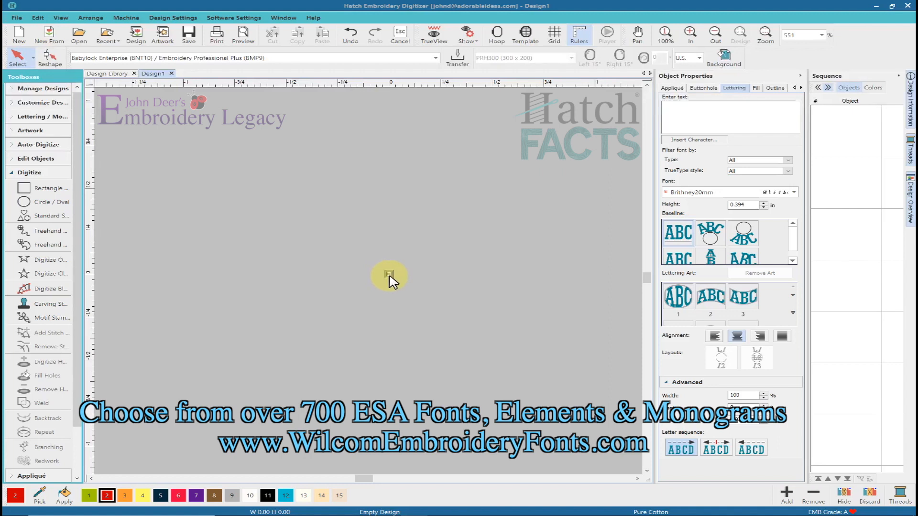
{"action": "mouse_move", "coordinate": [523, 205]}
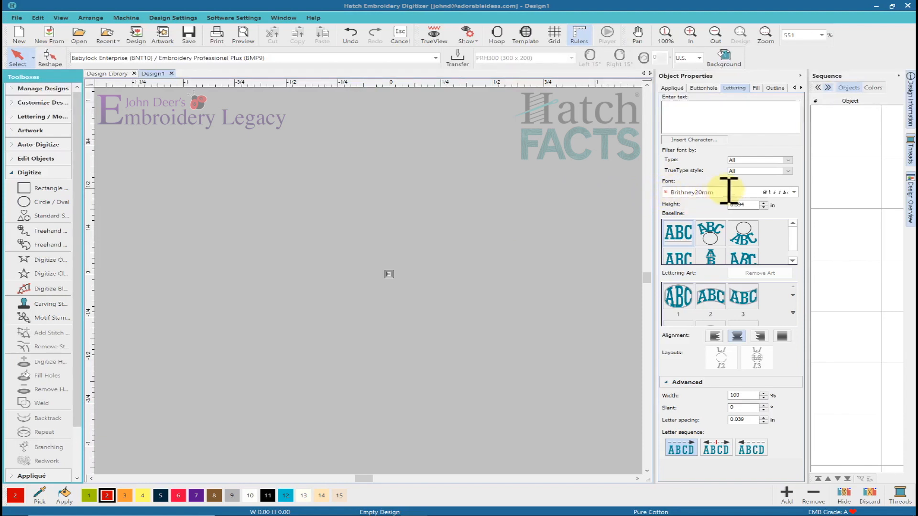
Enter the lettering text 'Free' and drag a corner handle to enlarge it to about 1.6 inches wide.
{"action": "left_click", "coordinate": [793, 193]}
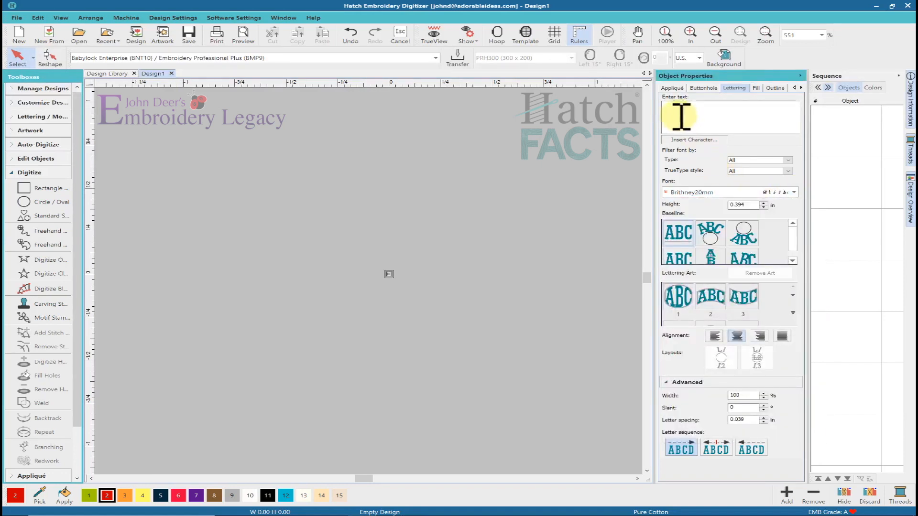
{"action": "type", "text": "Free"}
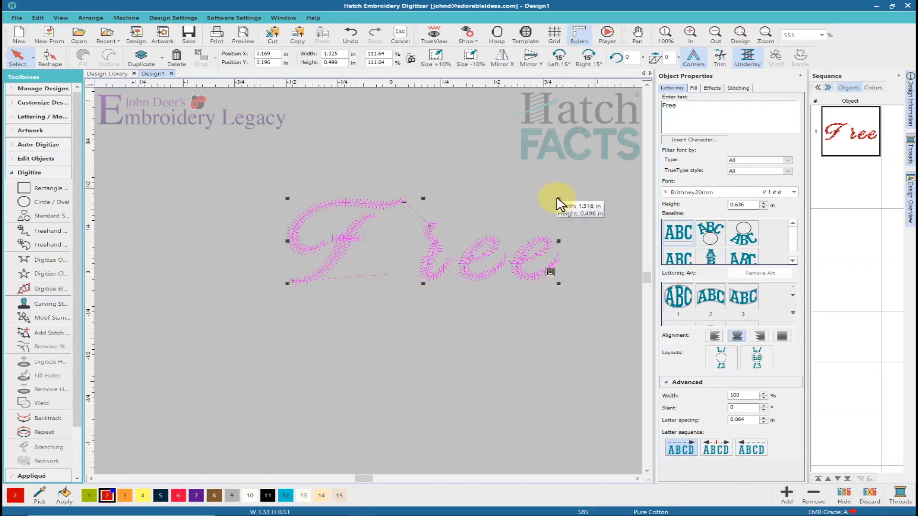
{"action": "left_click_drag", "start_coordinate": [557, 199], "coordinate": [615, 179]}
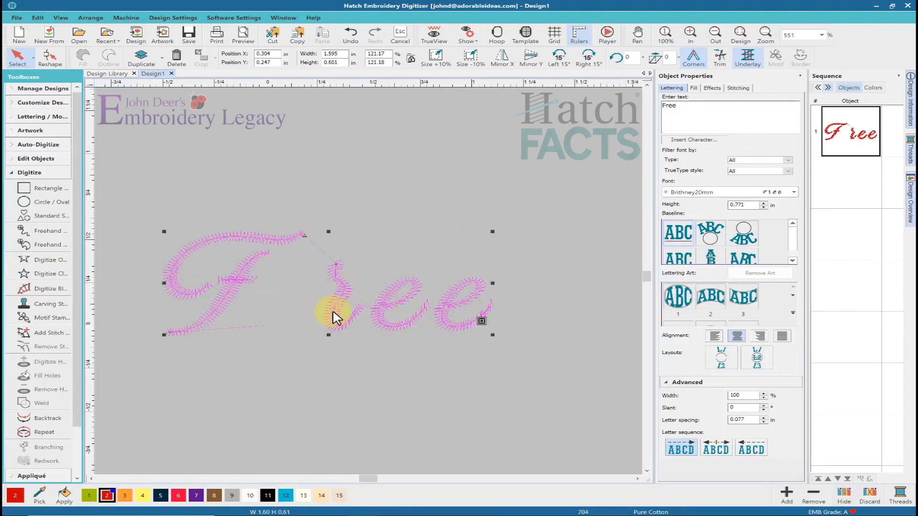
{"action": "mouse_move", "coordinate": [319, 331]}
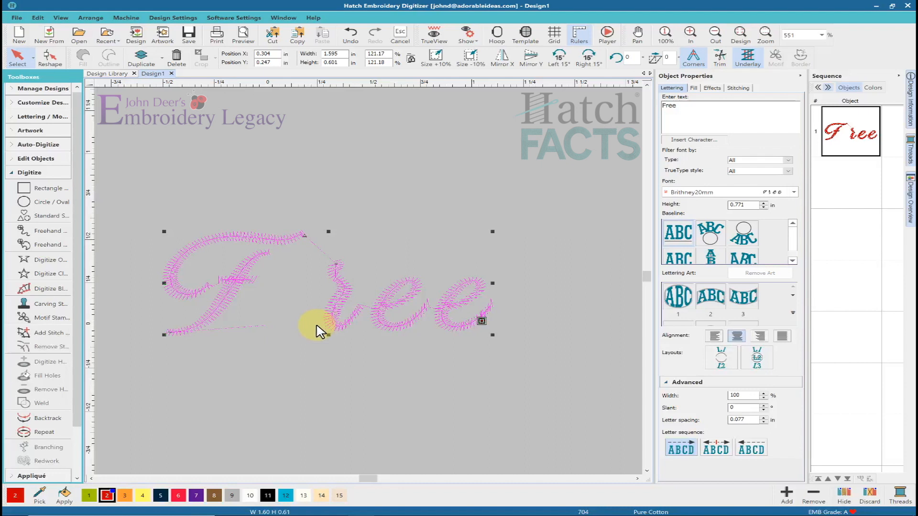
{"action": "mouse_move", "coordinate": [364, 324]}
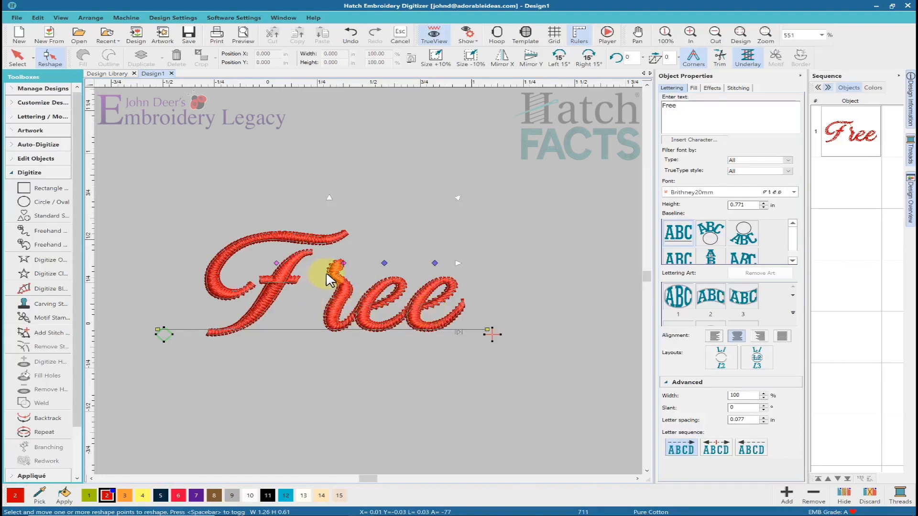
{"action": "mouse_move", "coordinate": [279, 262]}
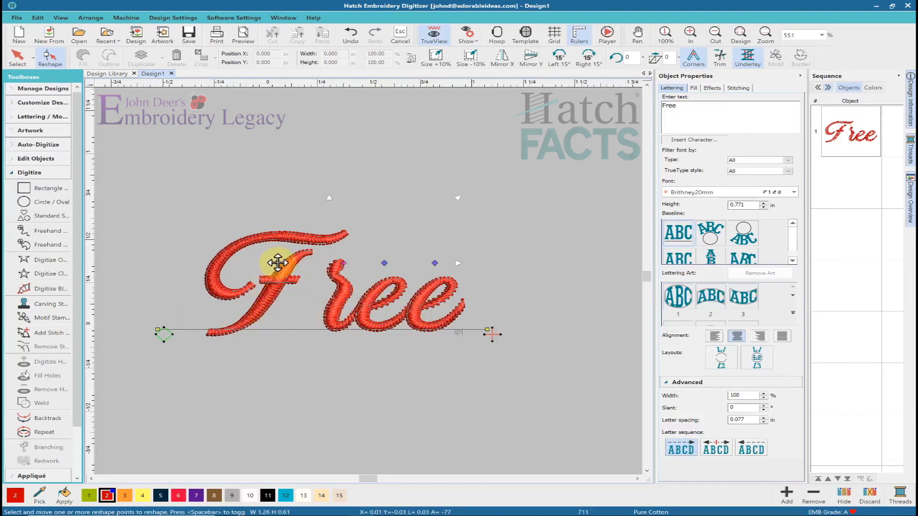
Shift the F toward the rest of the word so the letters connect.
{"action": "left_click_drag", "start_coordinate": [278, 262], "coordinate": [290, 264]}
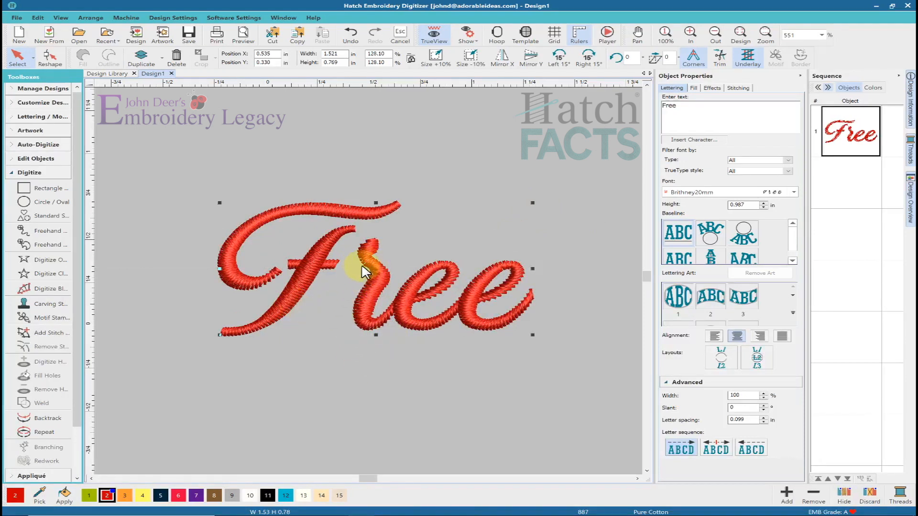
{"action": "mouse_move", "coordinate": [500, 275]}
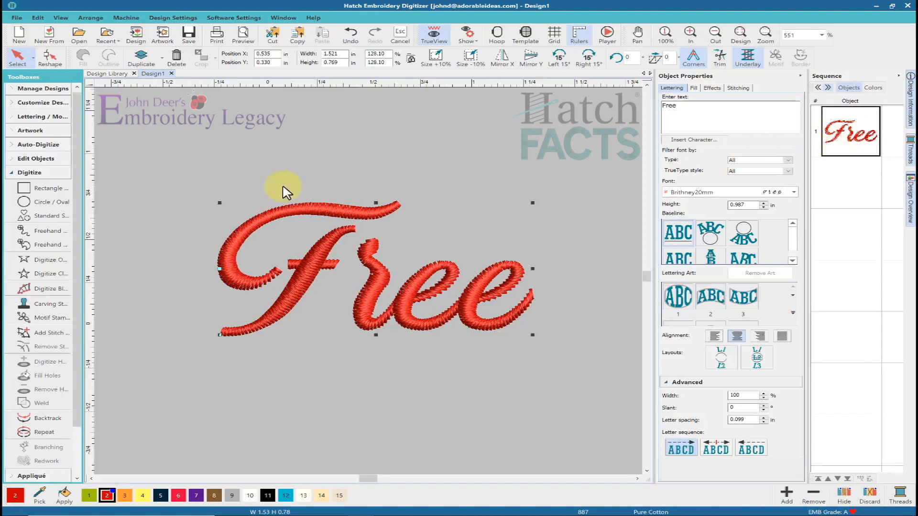
Break the Free lettering apart into separate letter objects, splitting the F further into its pieces.
{"action": "left_click", "coordinate": [43, 118]}
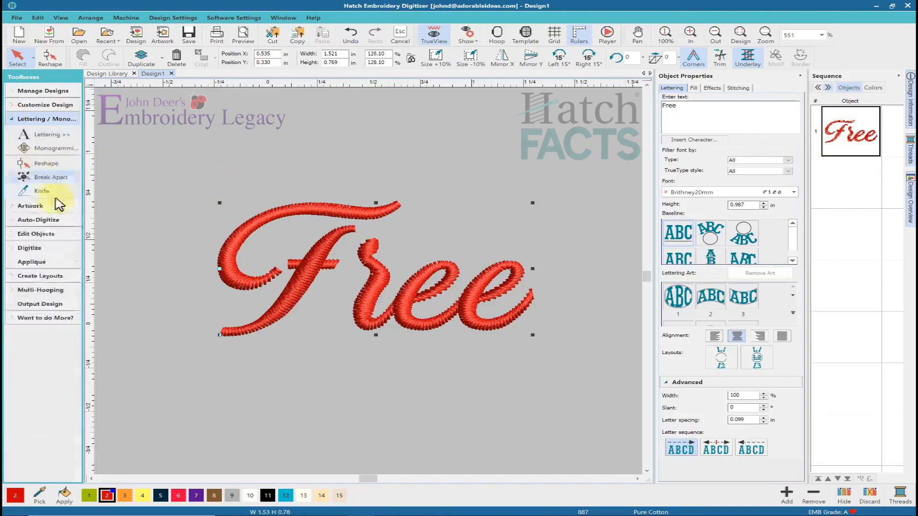
{"action": "left_click", "coordinate": [51, 177]}
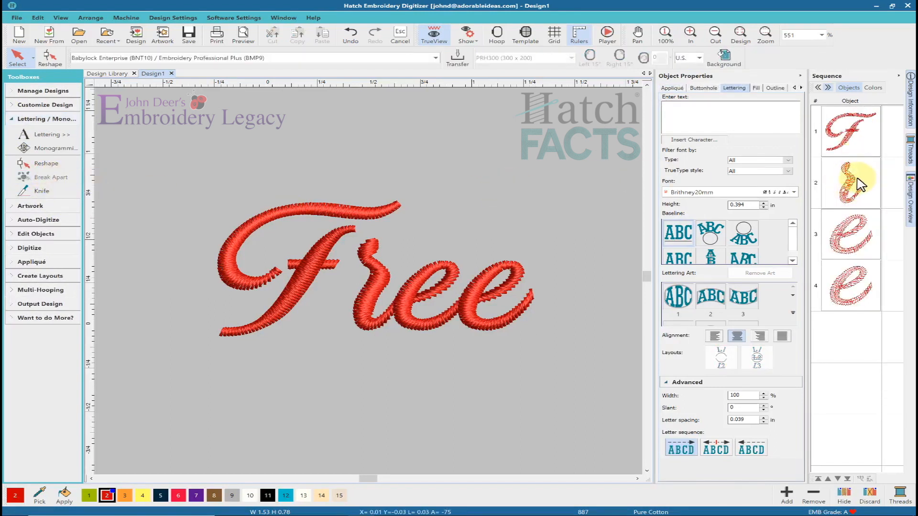
{"action": "left_click", "coordinate": [849, 131]}
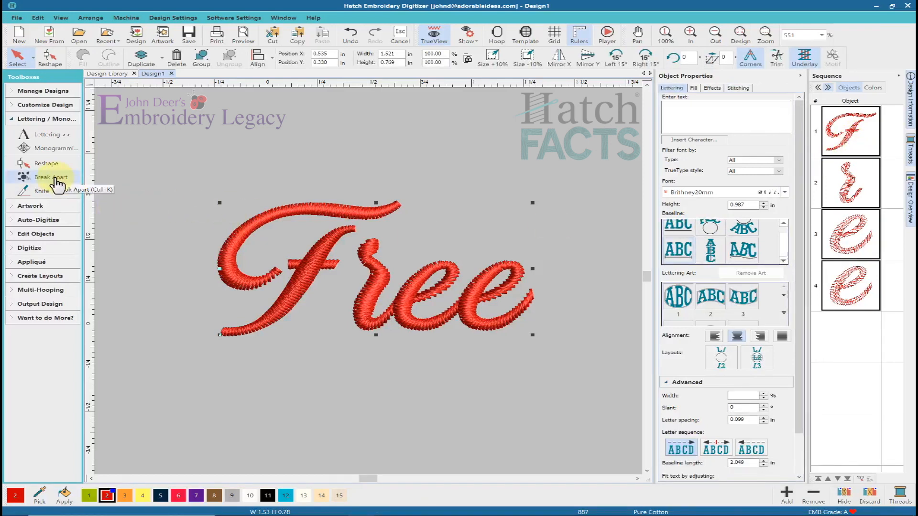
{"action": "left_click", "coordinate": [50, 176]}
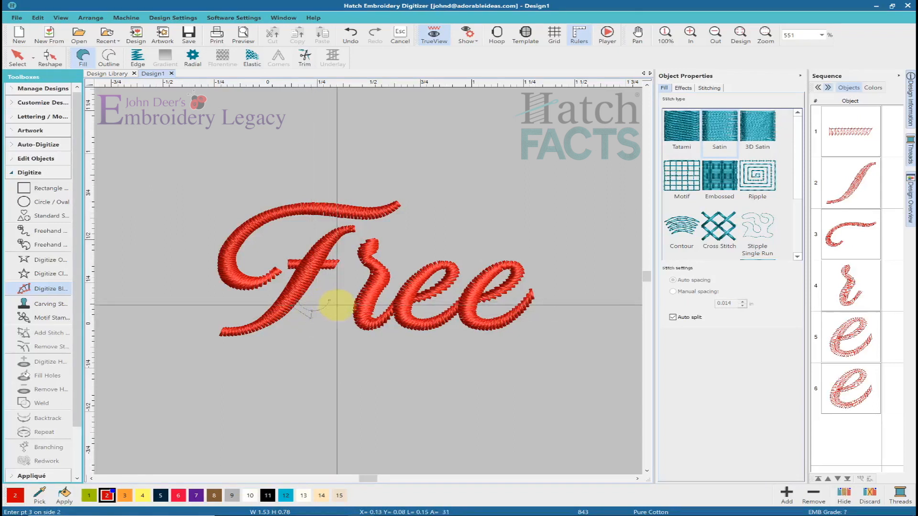
Place a point of the satin connector stroke rising from the F into the r.
{"action": "left_click", "coordinate": [363, 260]}
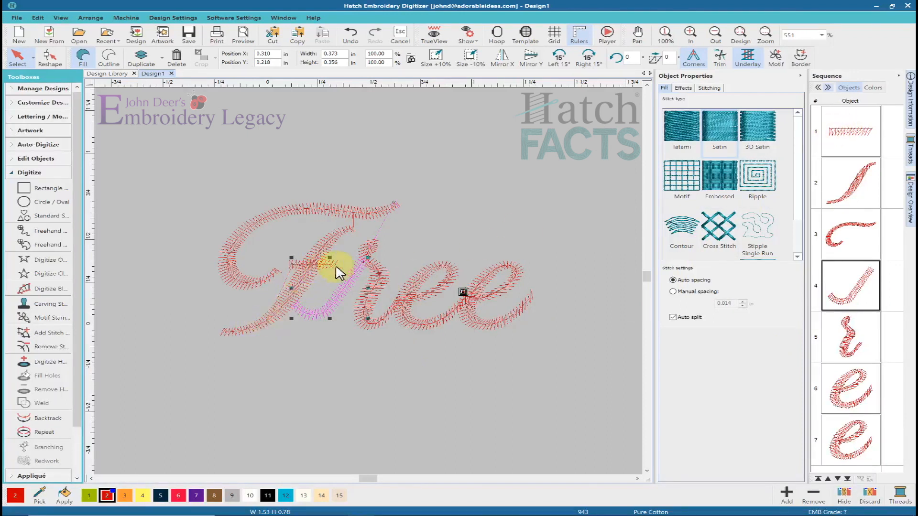
{"action": "mouse_move", "coordinate": [386, 243]}
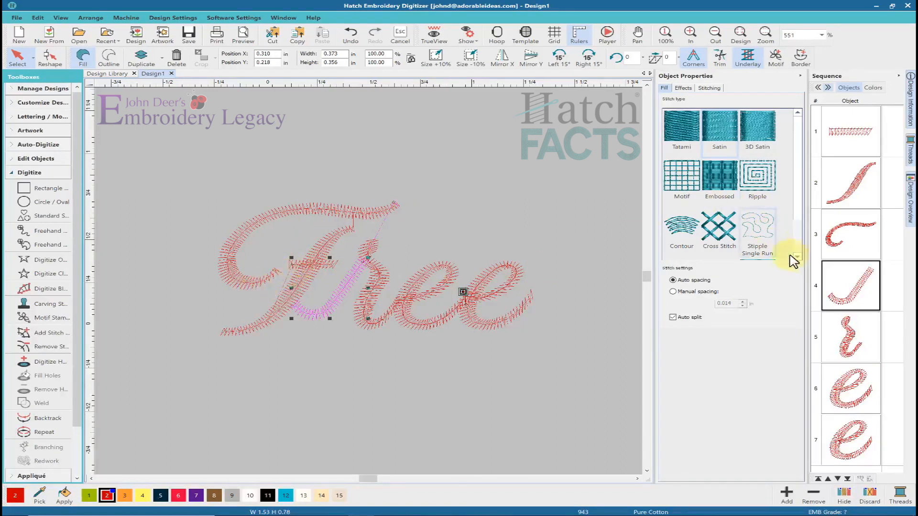
Select the F's top swash in the Sequence docker so it can stitch first.
{"action": "left_click", "coordinate": [849, 235]}
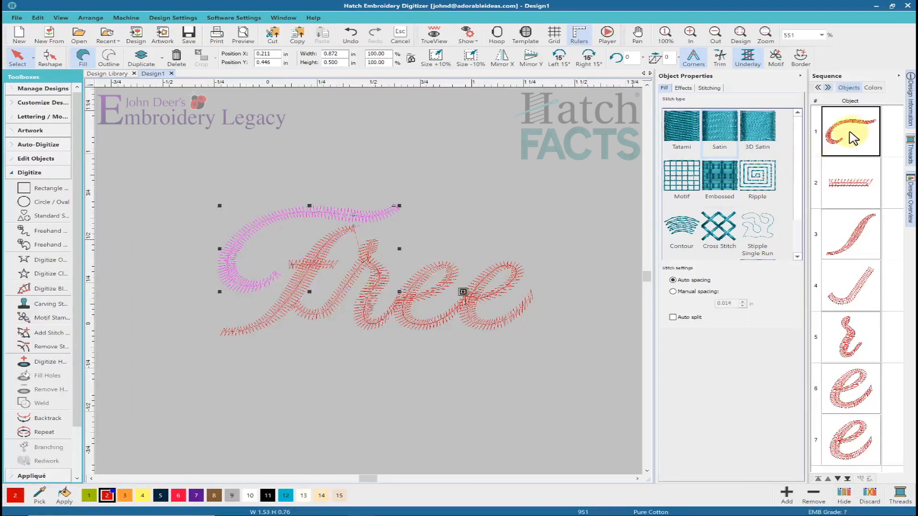
{"action": "left_click", "coordinate": [849, 183]}
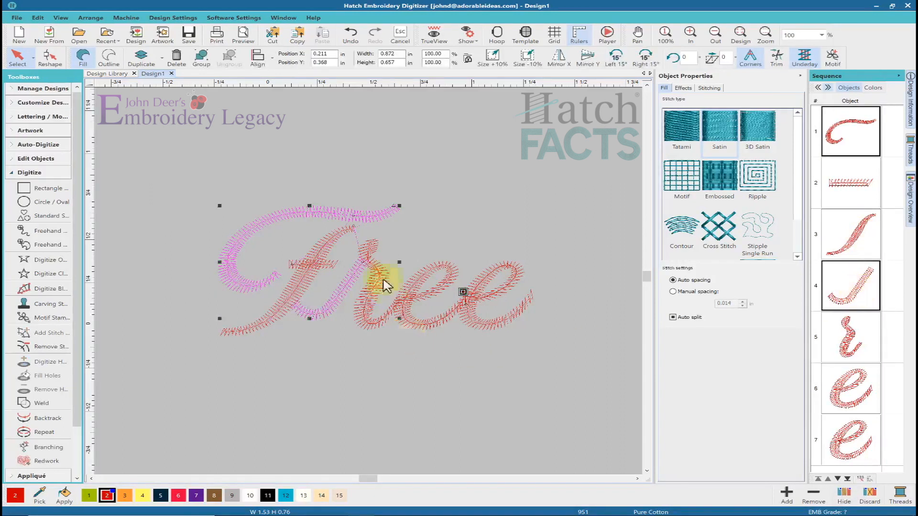
{"action": "mouse_move", "coordinate": [850, 131]}
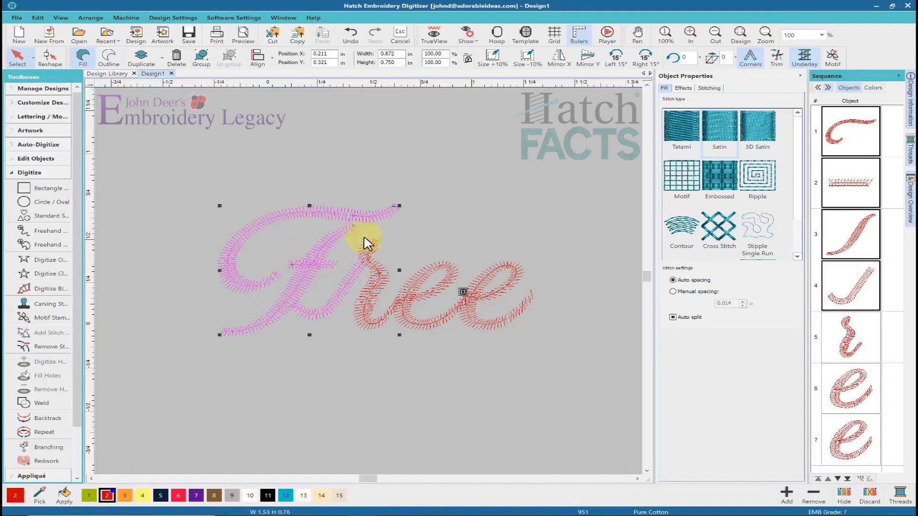
{"action": "mouse_move", "coordinate": [366, 234]}
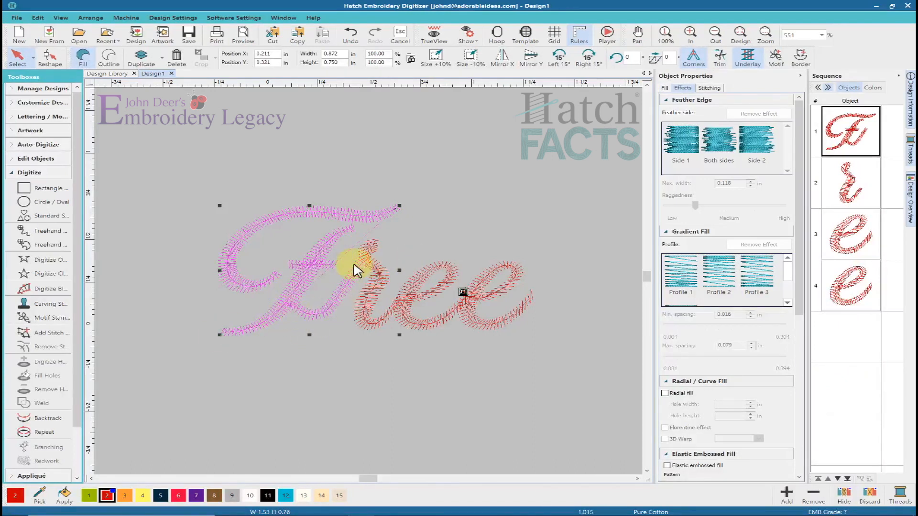
{"action": "mouse_move", "coordinate": [509, 176]}
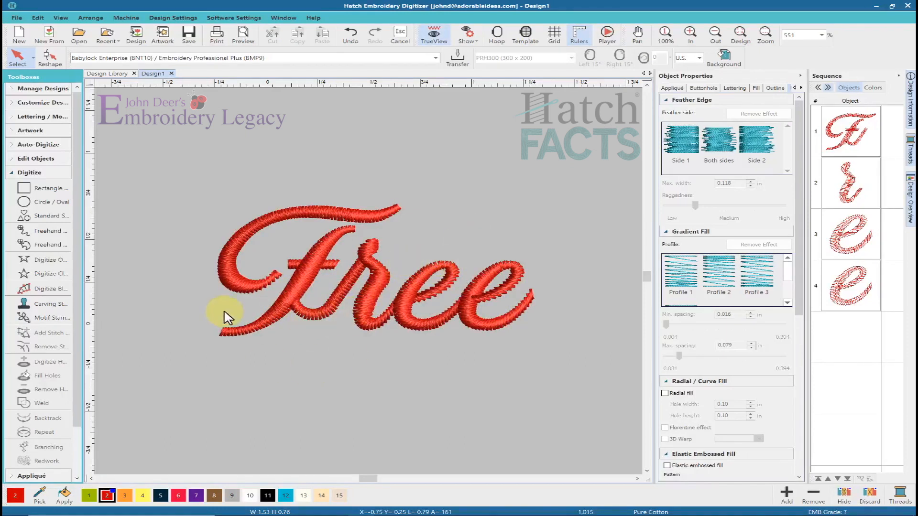
{"action": "mouse_move", "coordinate": [563, 107]}
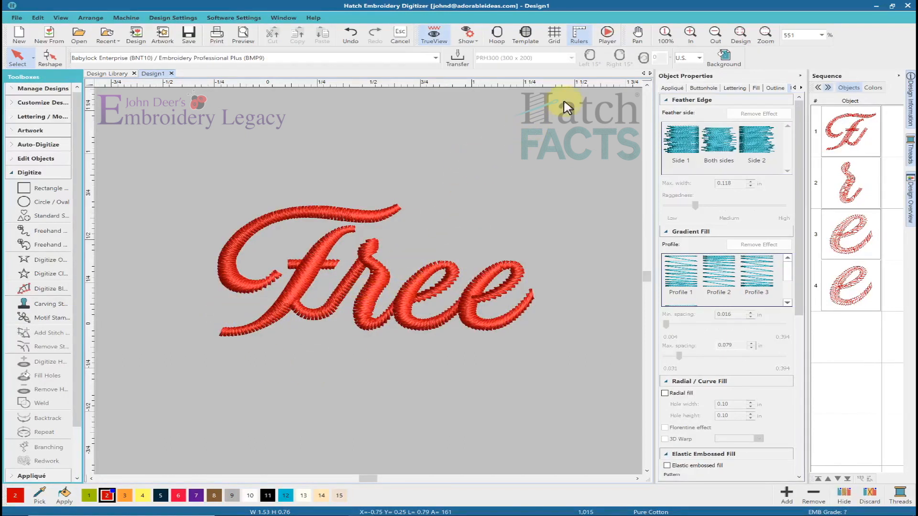